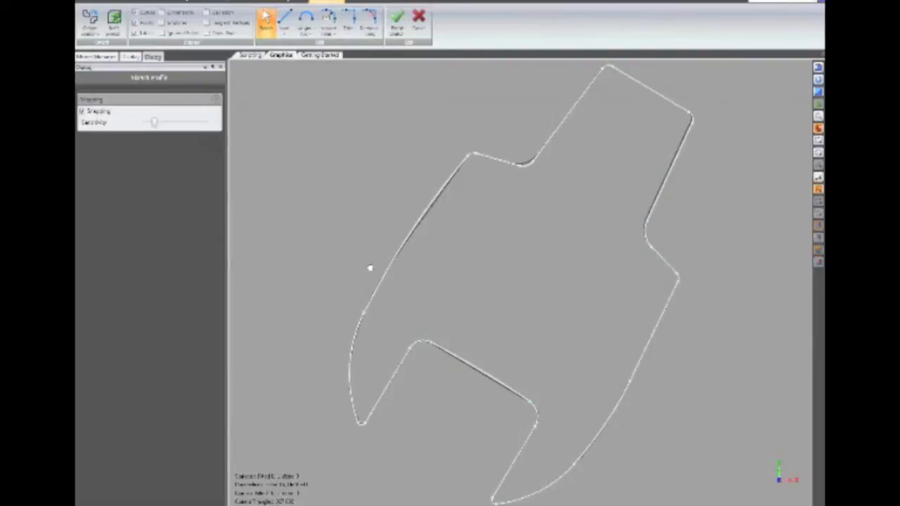
pyautogui.moveTo(372, 267)
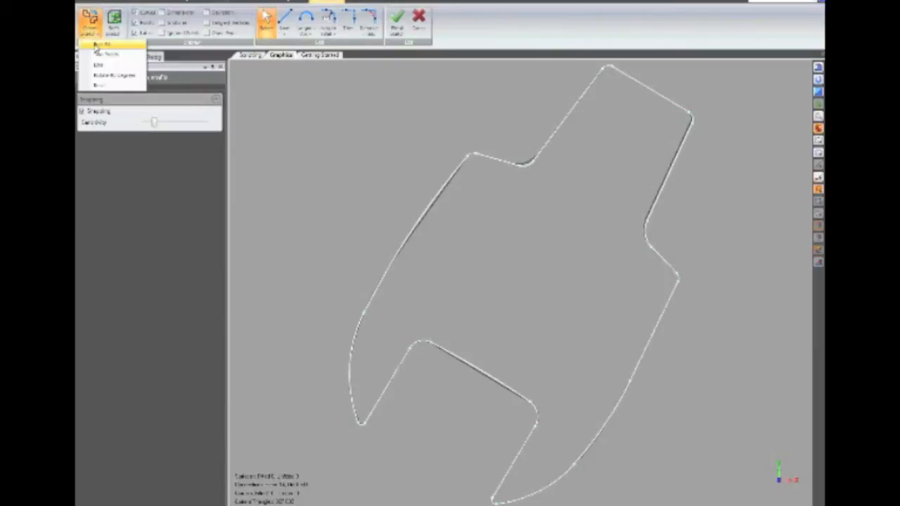
pyautogui.moveTo(101, 54)
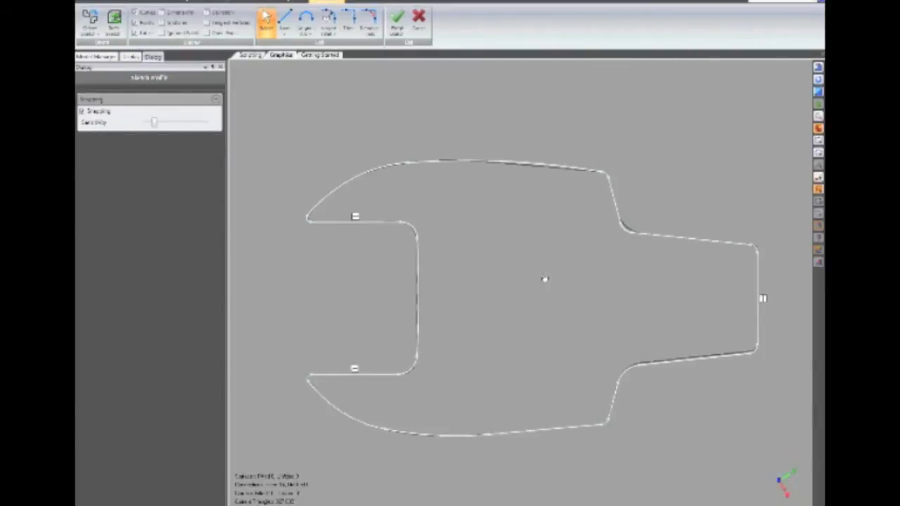
pyautogui.moveTo(771, 309)
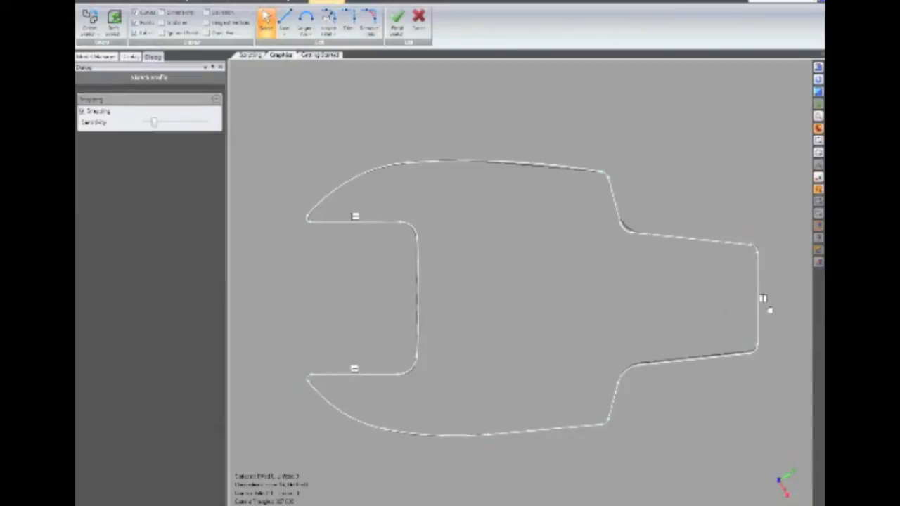
pyautogui.moveTo(767, 306)
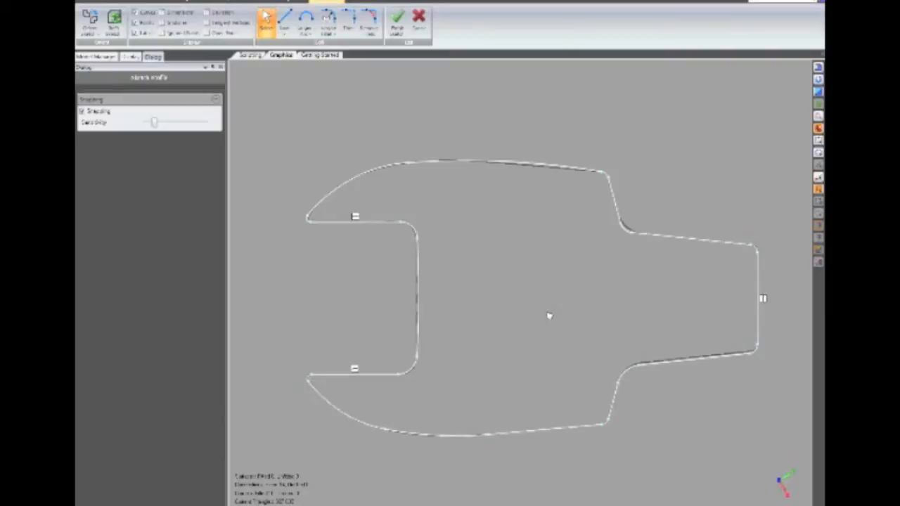
# - Align the wrench profile horizontally with the jaw opening facing left
pyautogui.click(354, 374)
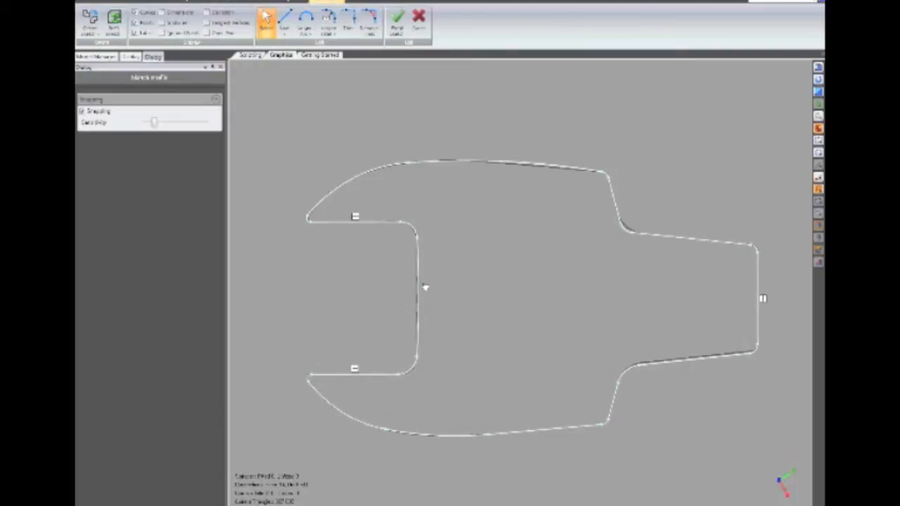
pyautogui.moveTo(425, 287)
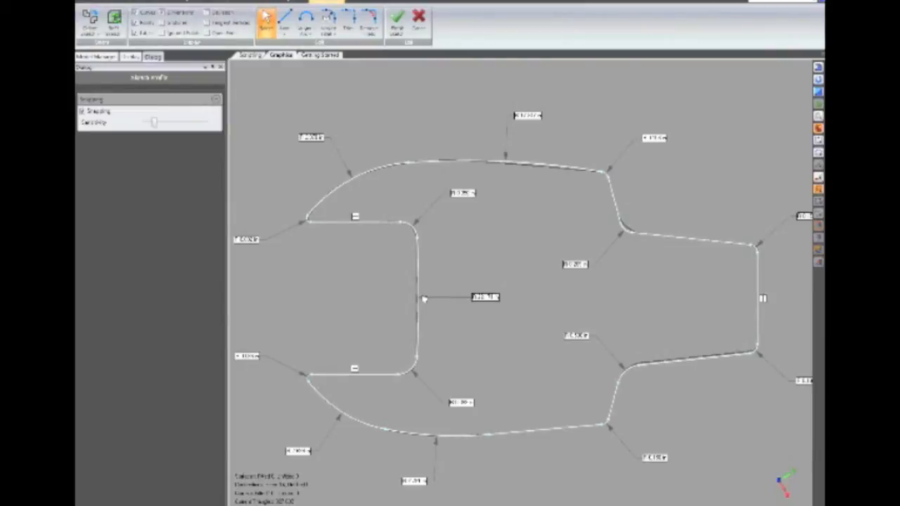
pyautogui.moveTo(484, 231)
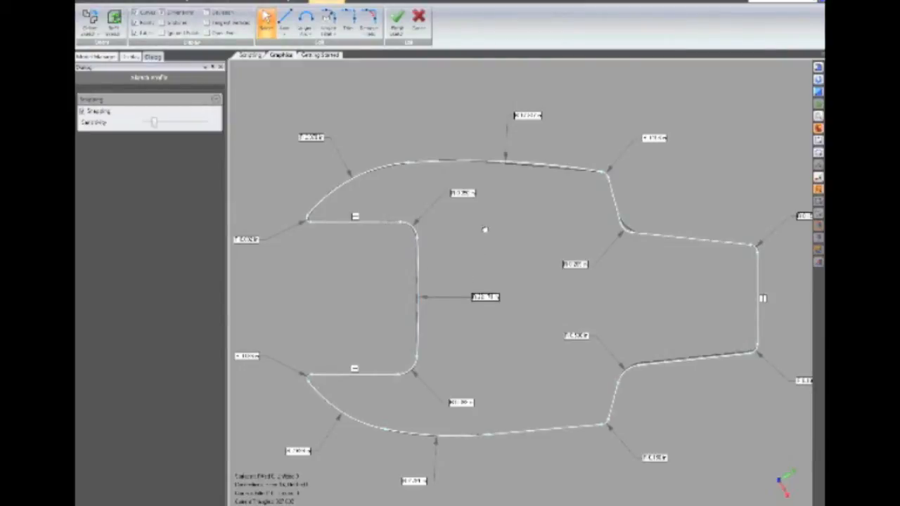
pyautogui.moveTo(470, 263)
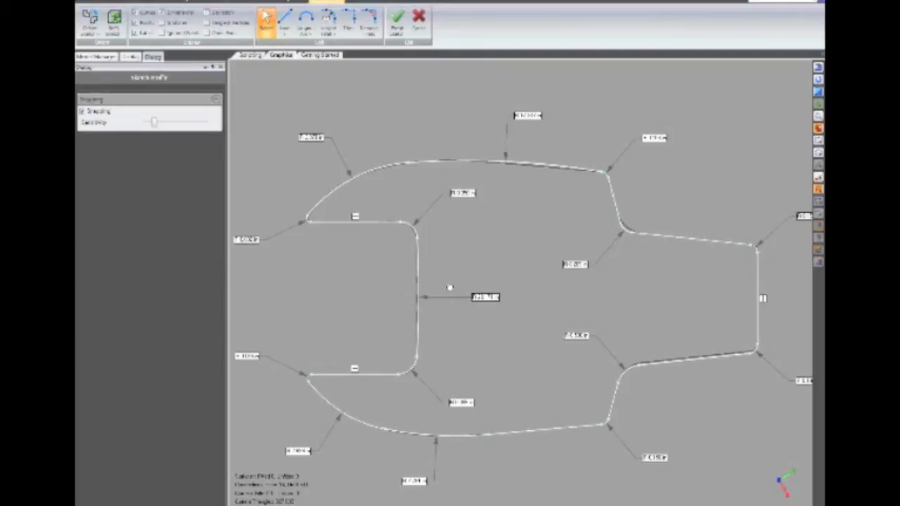
# - Refit the wrench outline into dimensioned lines and arcs with Fit Profile
pyautogui.click(416, 295)
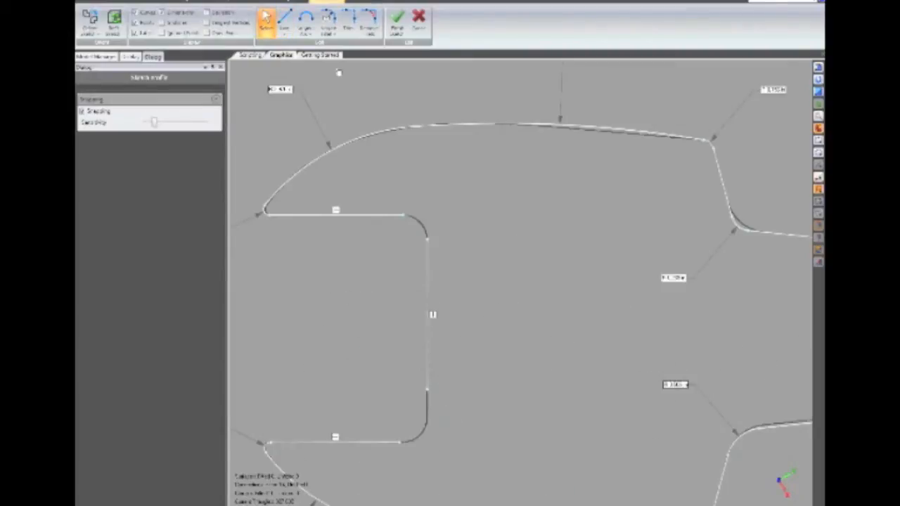
# - Fillet the inner upper corner of the jaw opening using the Fillet edit tool
pyautogui.click(349, 19)
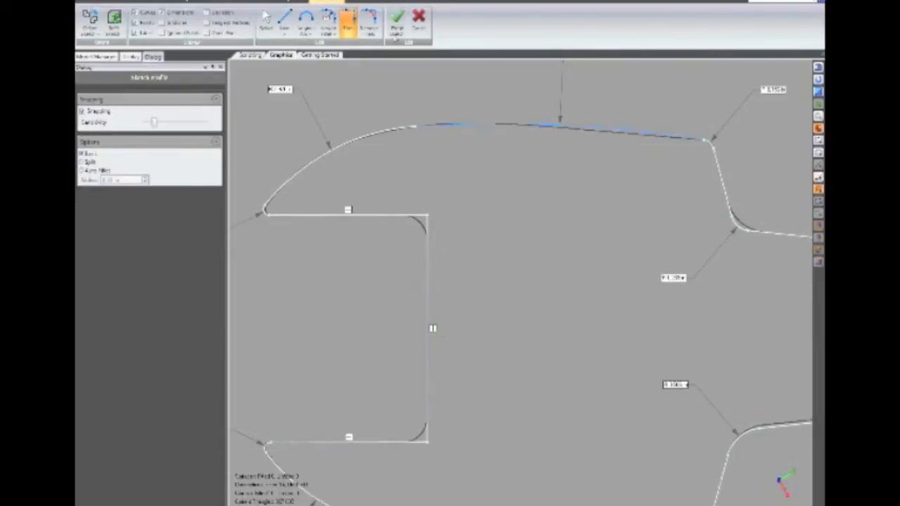
pyautogui.click(327, 21)
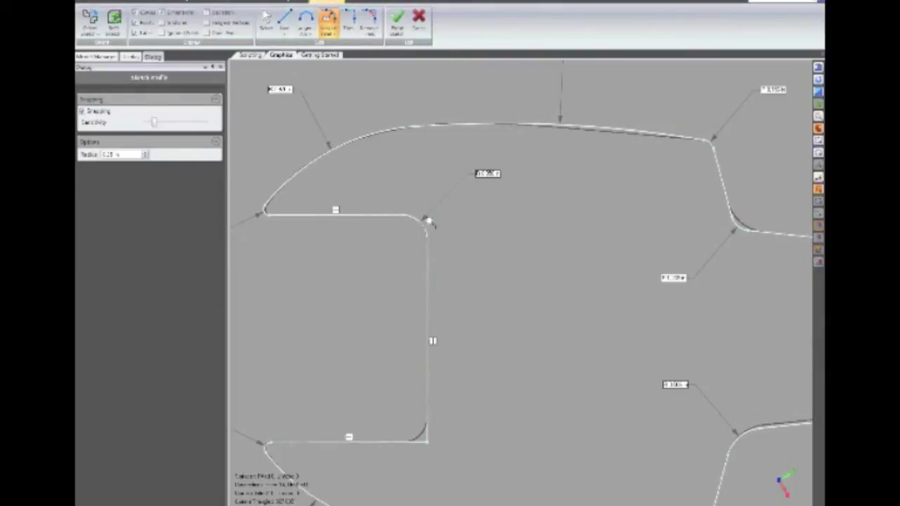
pyautogui.click(329, 21)
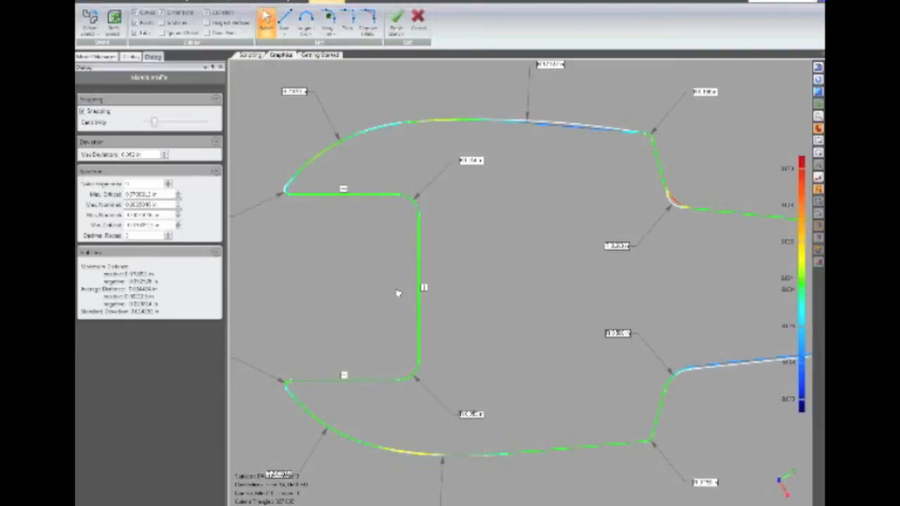
pyautogui.moveTo(499, 189)
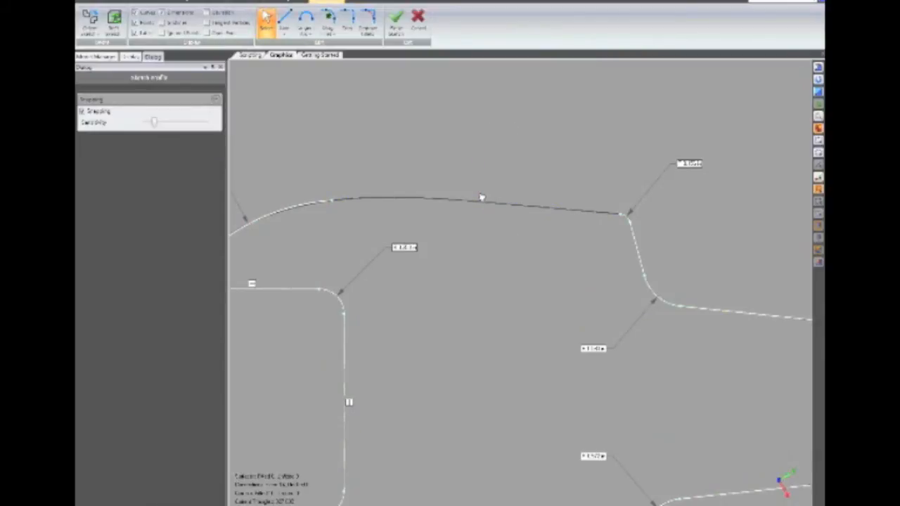
pyautogui.moveTo(464, 205)
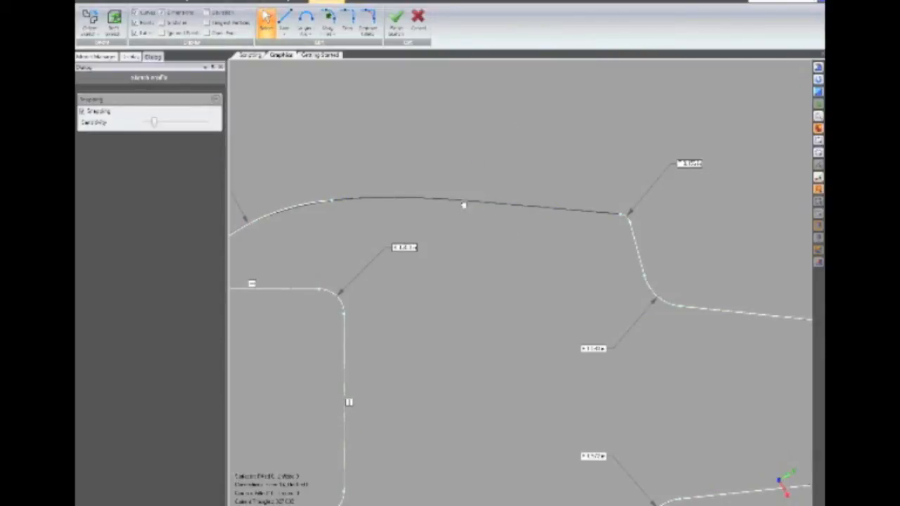
# - Leave the deviation colour display and begin editing the long upper edge as a line
pyautogui.click(285, 20)
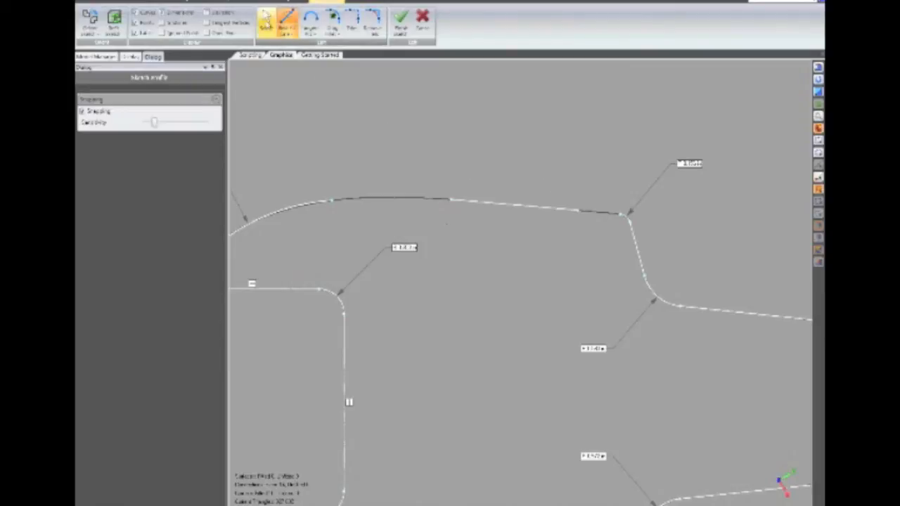
pyautogui.click(310, 21)
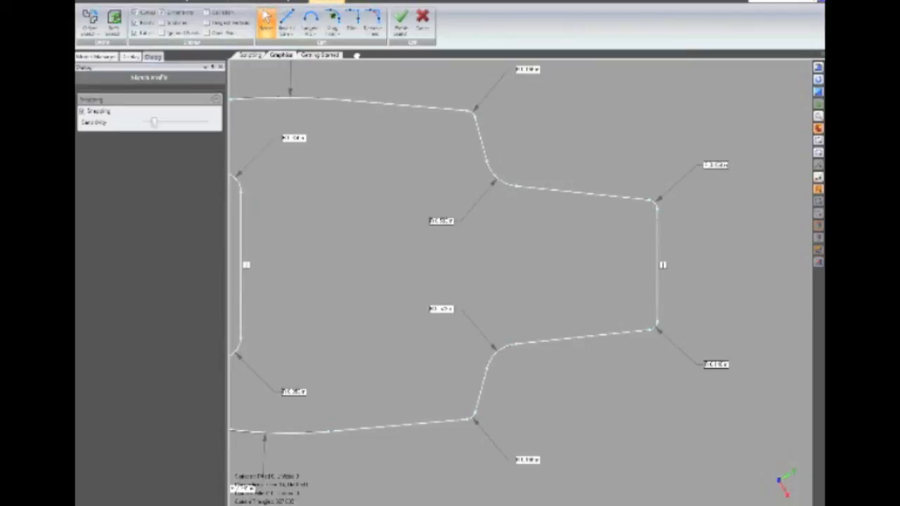
# - Remove all fillets with default angle and radius, leaving sharp corners
pyautogui.click(373, 20)
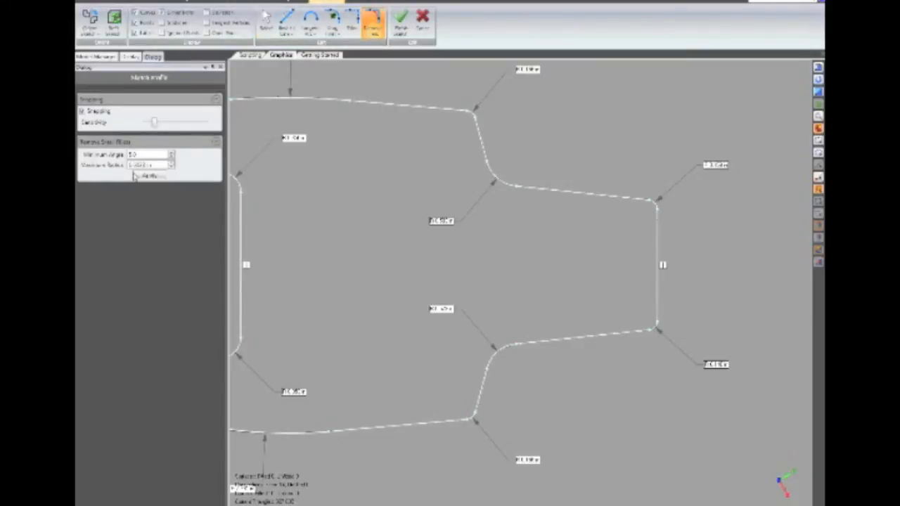
pyautogui.moveTo(138, 175)
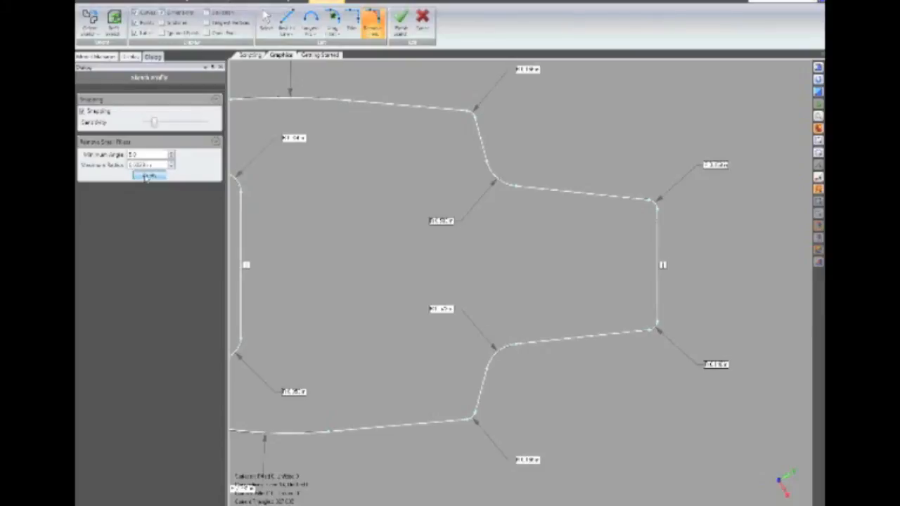
pyautogui.click(149, 175)
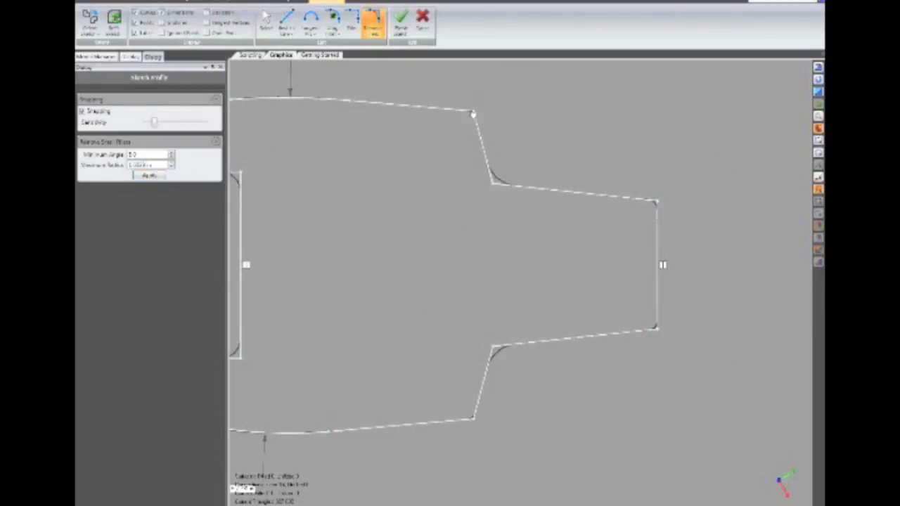